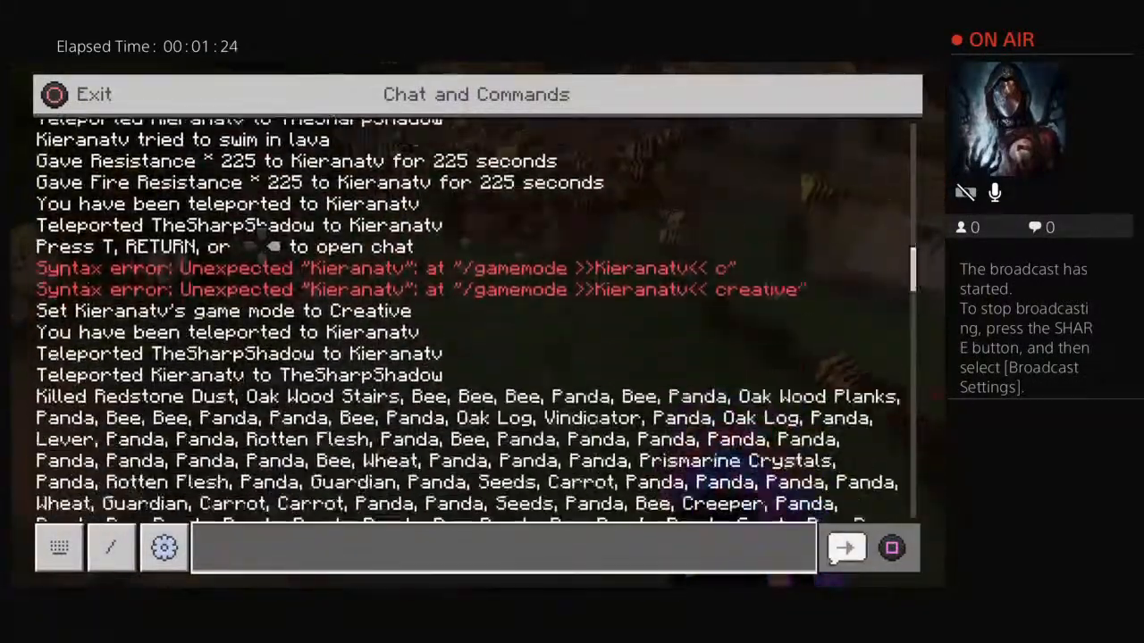
Scroll through the kill command's chat log, then exit to the grassy world
{"action": "scroll", "scroll_direction": "down", "scroll_amount": 3}
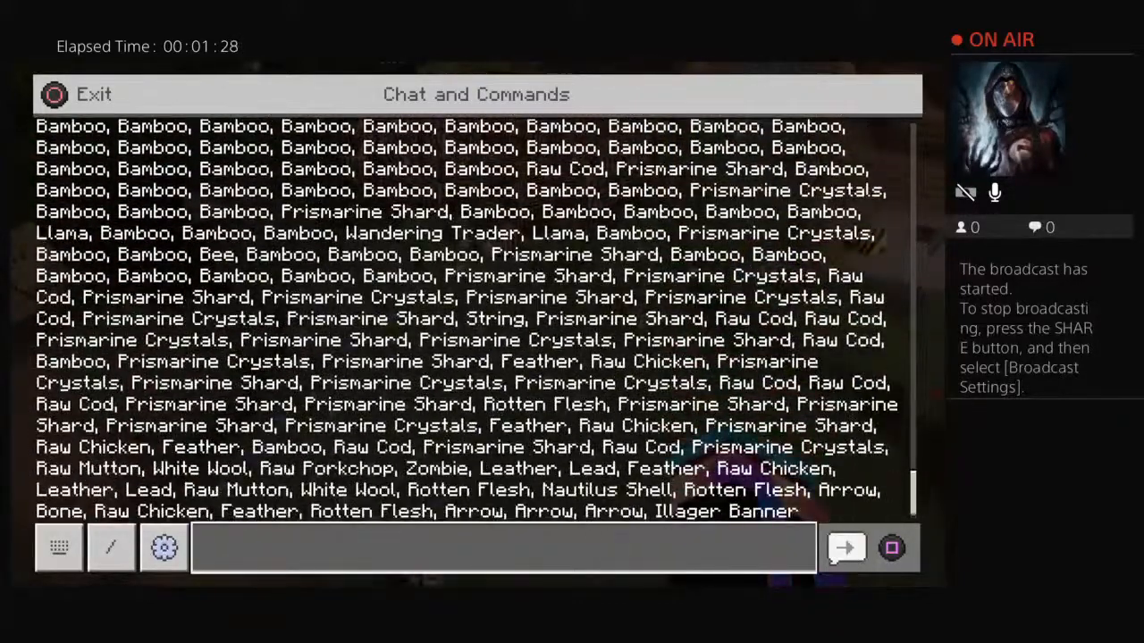
{"action": "left_click", "coordinate": [59, 548]}
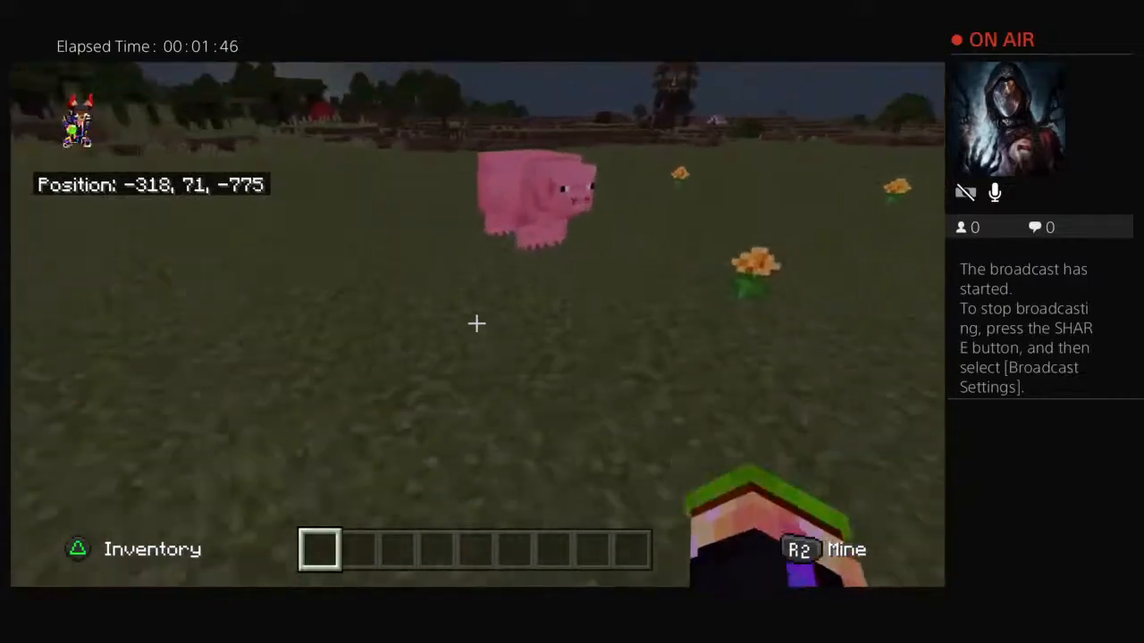
Open and close the creative inventory, then bring up Chat and Commands for typing
{"action": "key", "text": "inventory"}
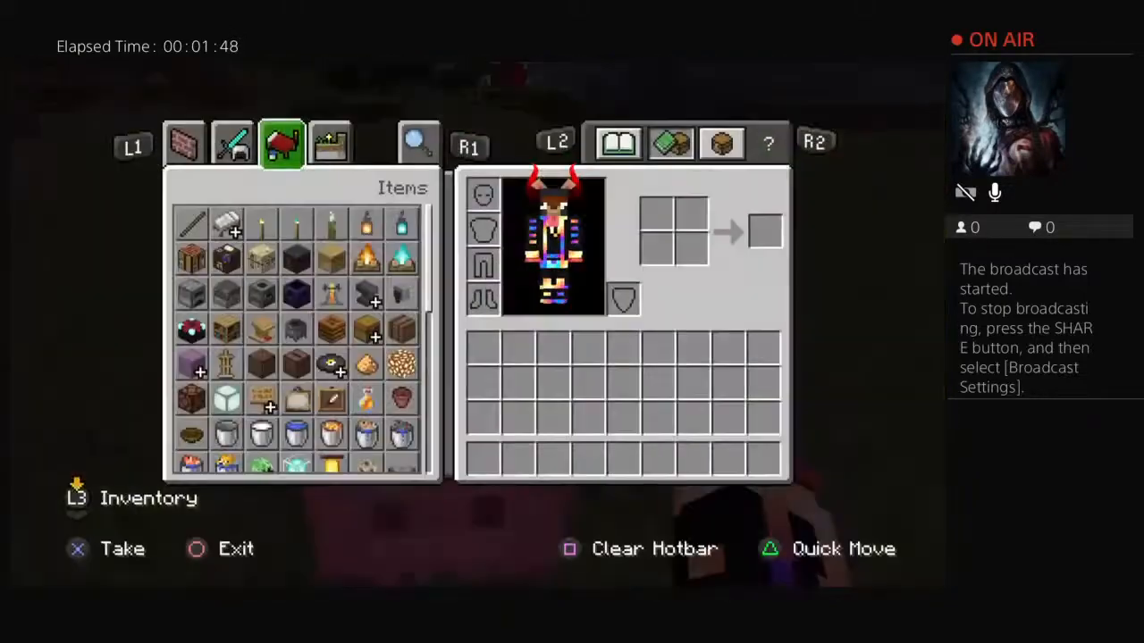
{"action": "left_click", "coordinate": [232, 143]}
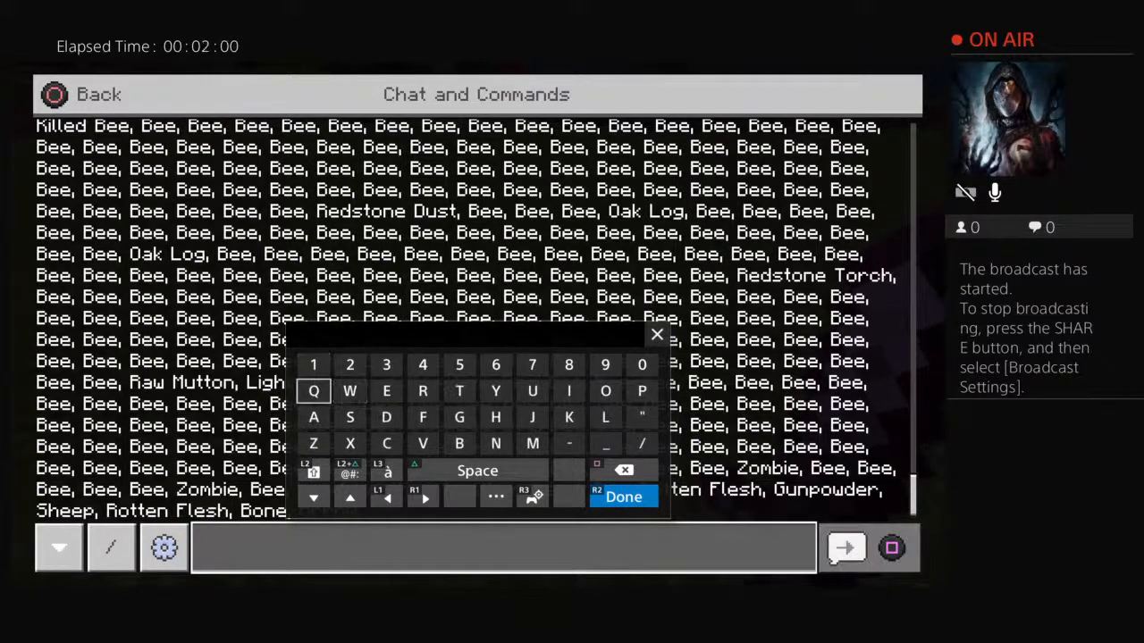
Type the command /effect @s looting 3, choosing @s from the suggestions
{"action": "type", "text": "/effect @"}
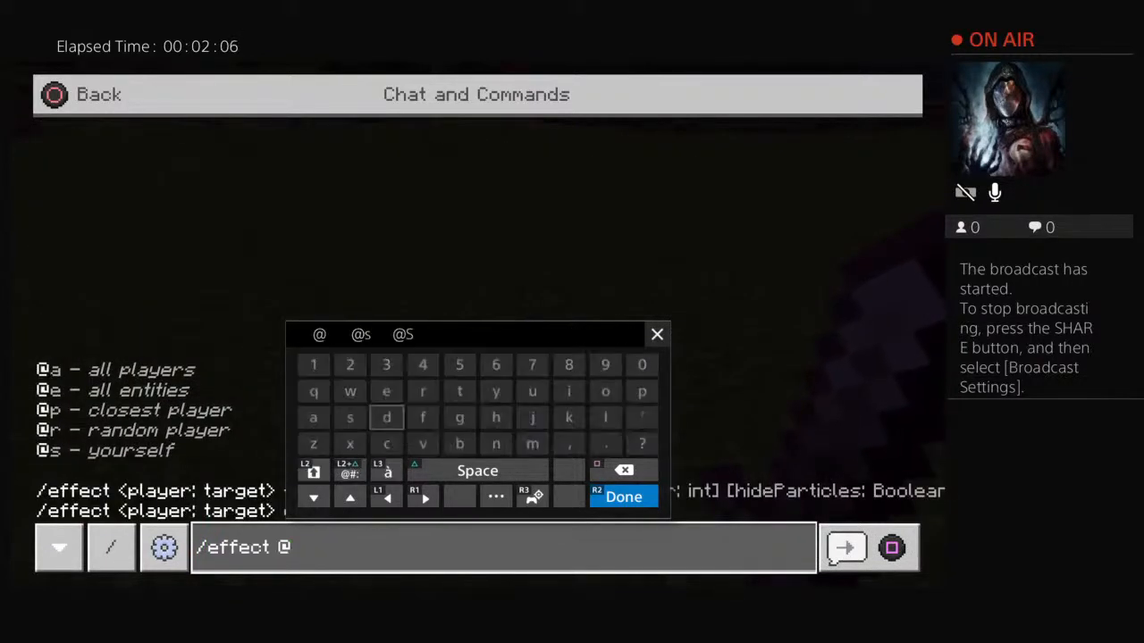
{"action": "left_click", "coordinate": [349, 418]}
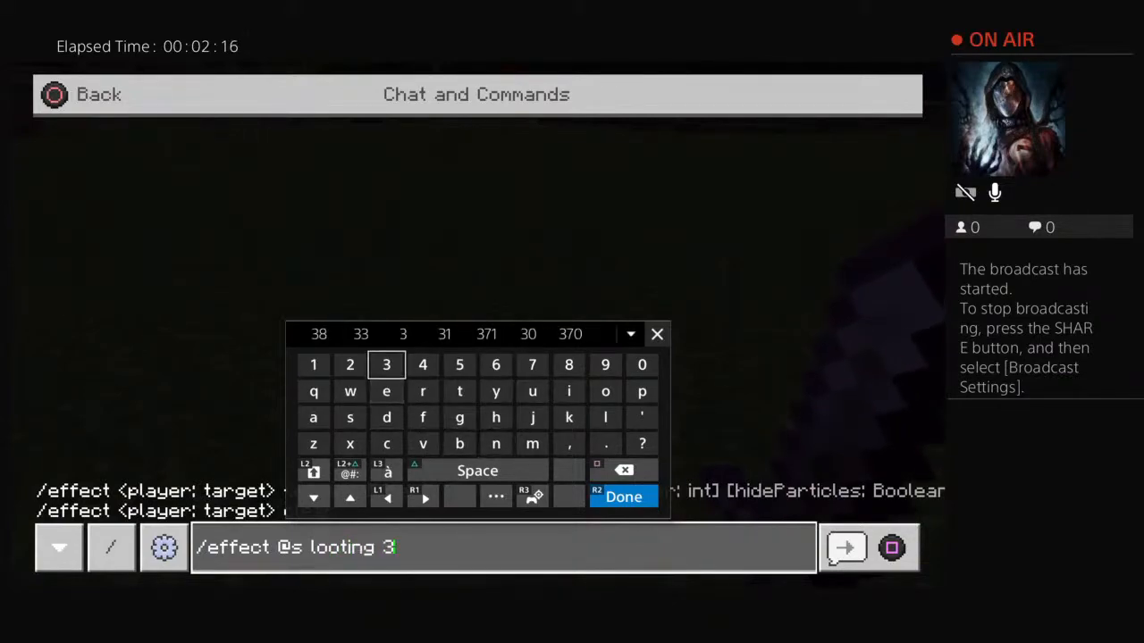
{"action": "left_click", "coordinate": [623, 497]}
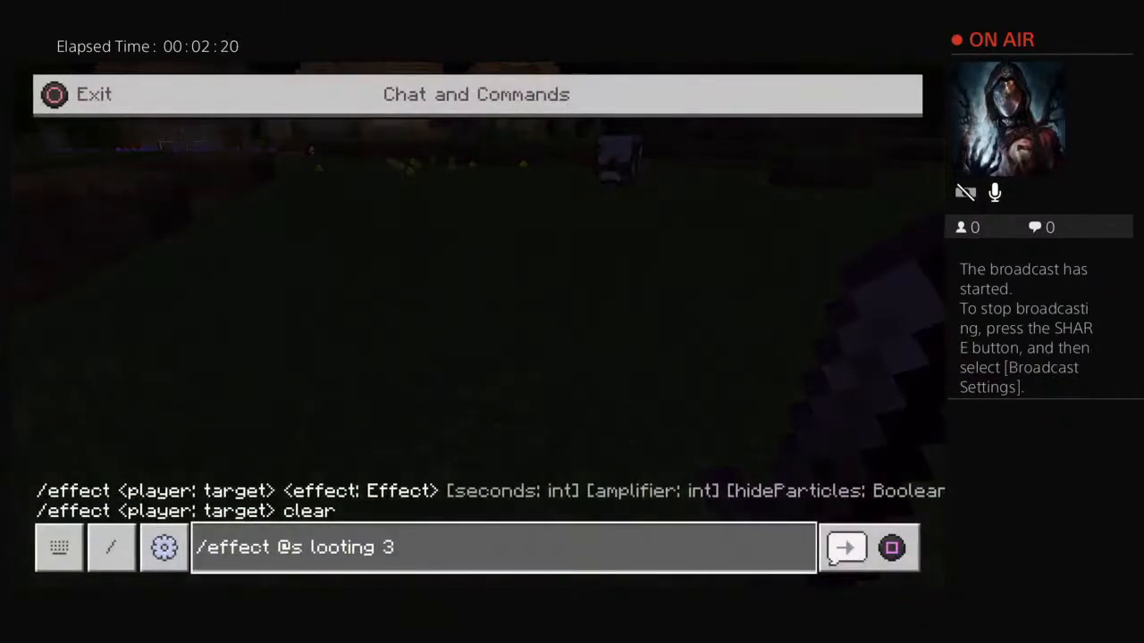
Reopen the keyboard, leave the looting command unchanged, and try running it
{"action": "left_click", "coordinate": [500, 547]}
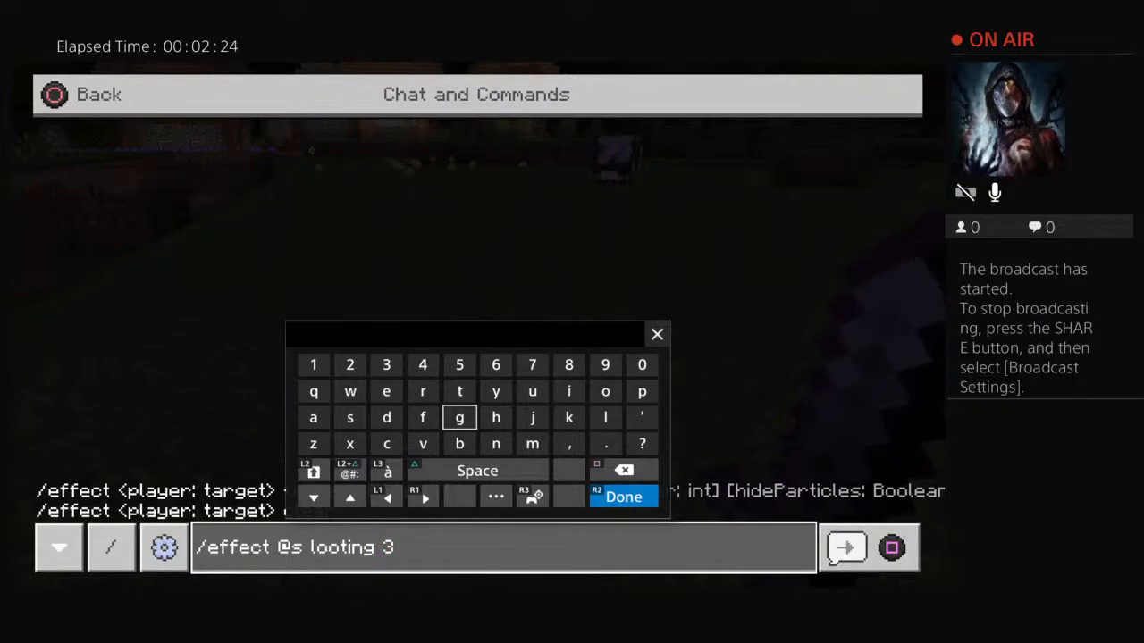
{"action": "left_click", "coordinate": [623, 497]}
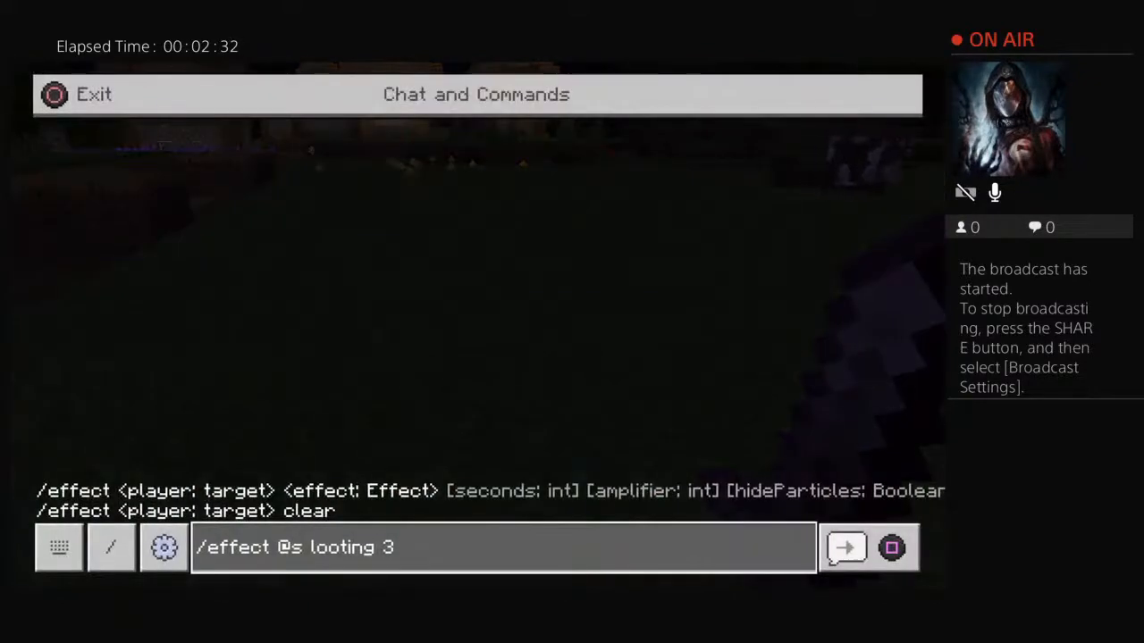
{"action": "left_click", "coordinate": [500, 547]}
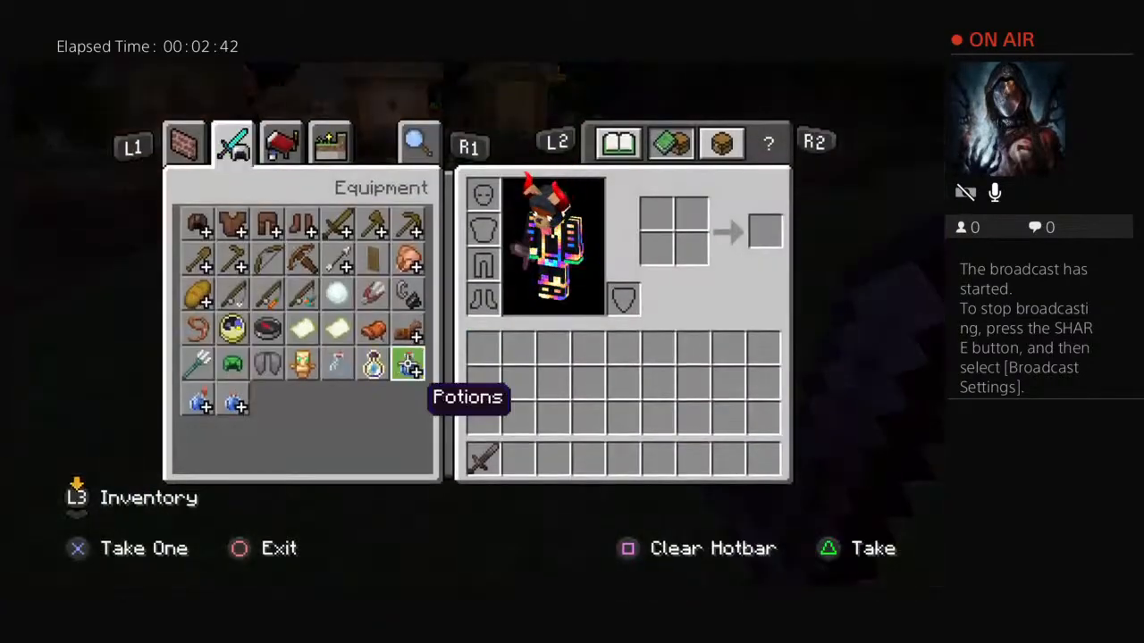
Switch the creative inventory to the Items tab and scroll toward the redstone torch
{"action": "left_click", "coordinate": [281, 143]}
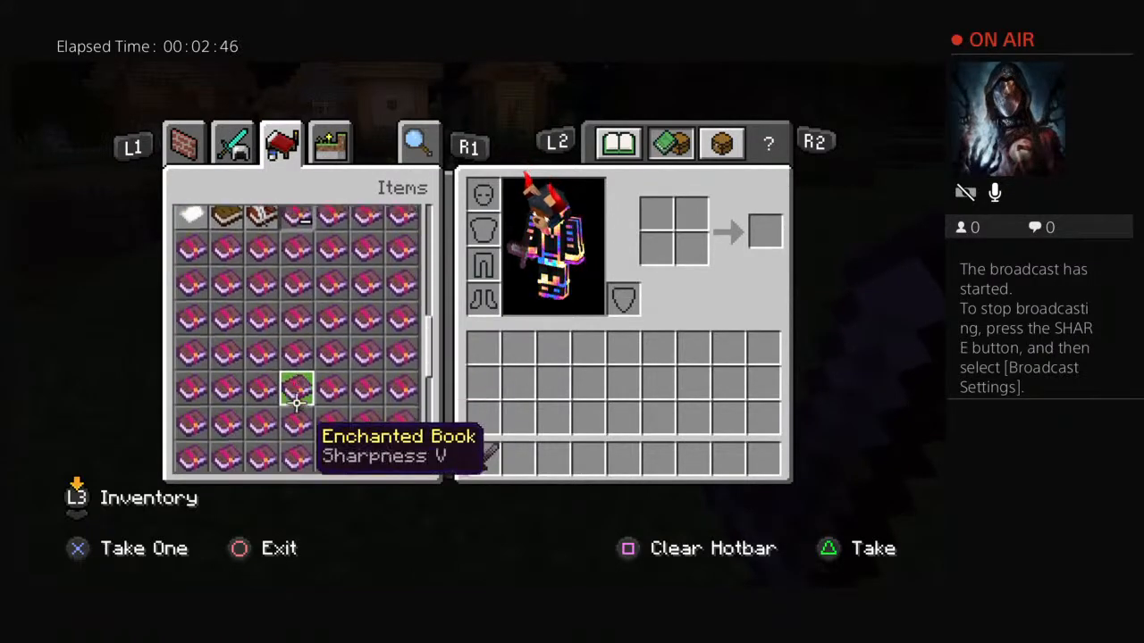
{"action": "scroll", "scroll_direction": "down", "scroll_amount": 3}
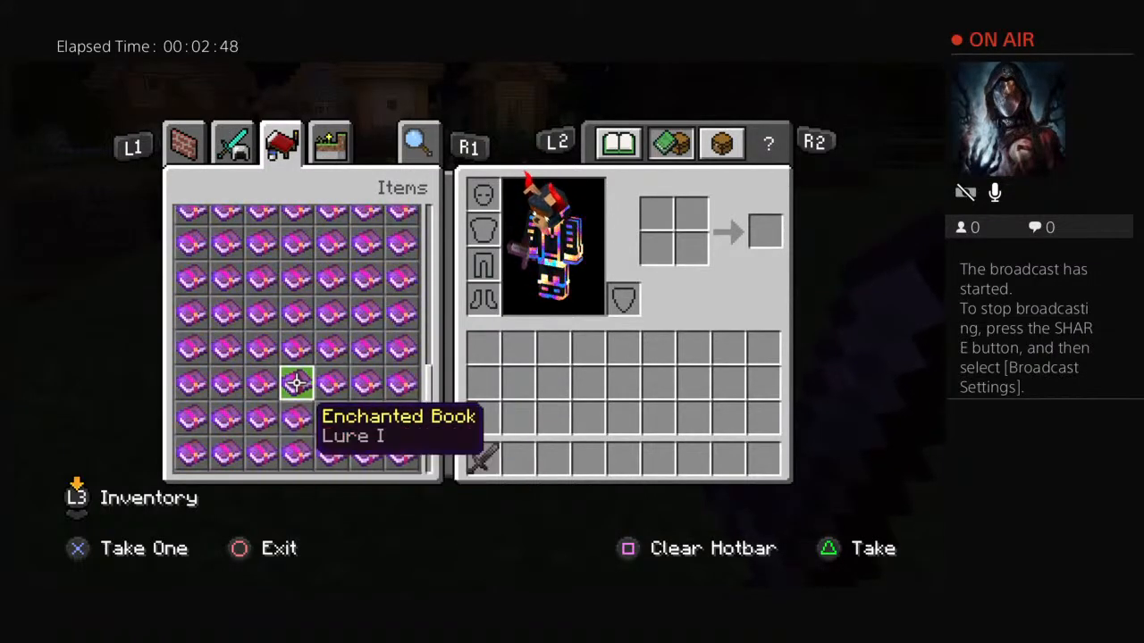
{"action": "mouse_move", "coordinate": [226, 418]}
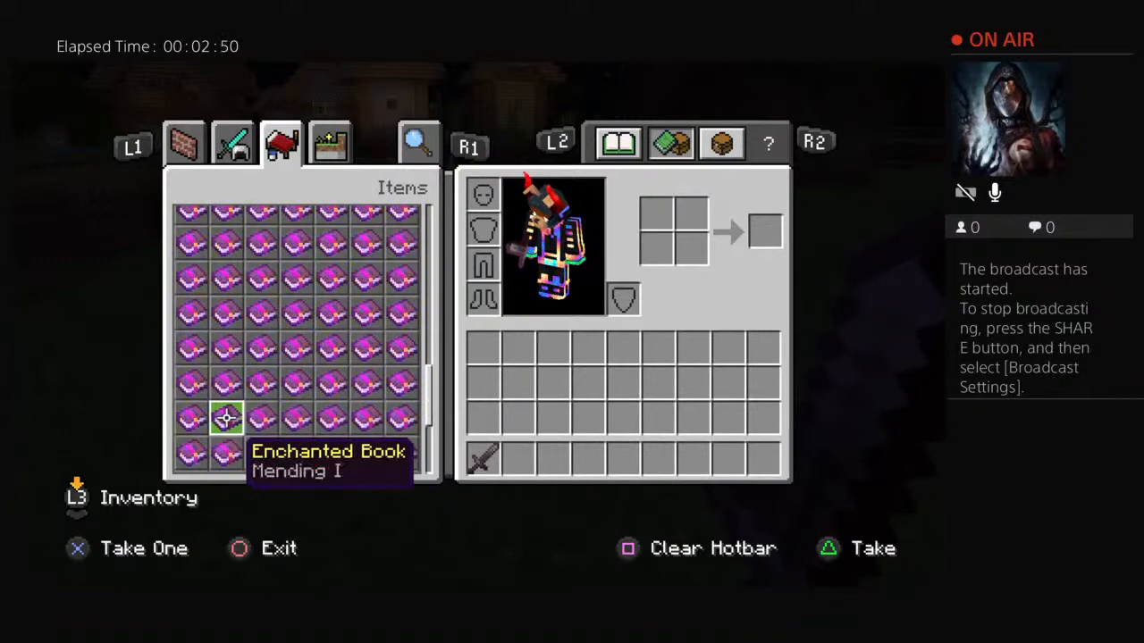
{"action": "mouse_move", "coordinate": [331, 277]}
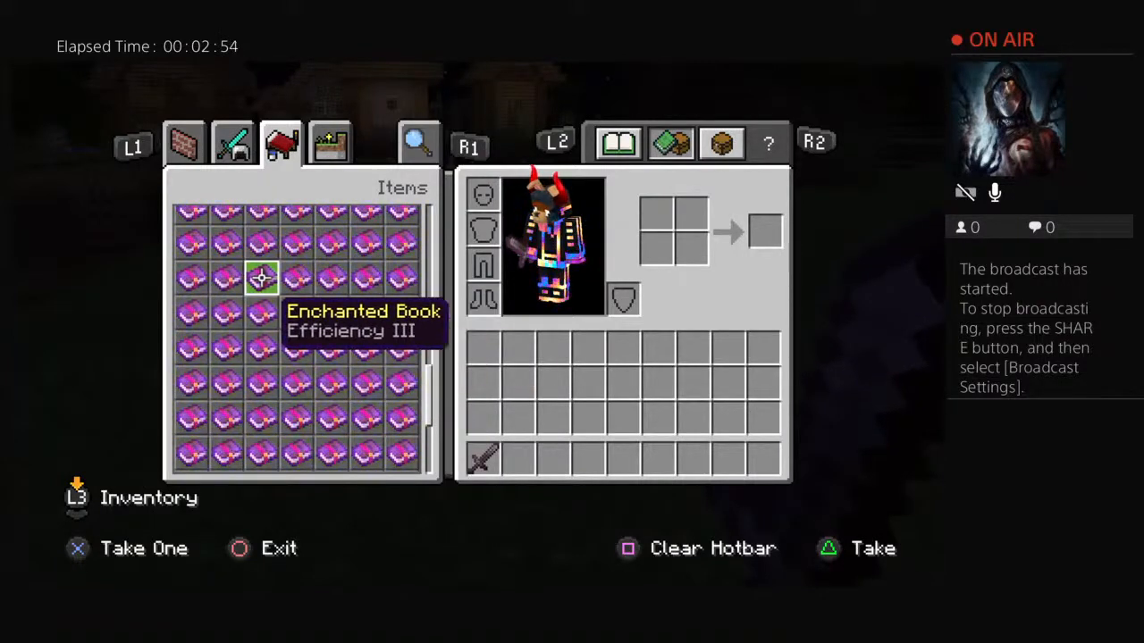
{"action": "mouse_move", "coordinate": [400, 277]}
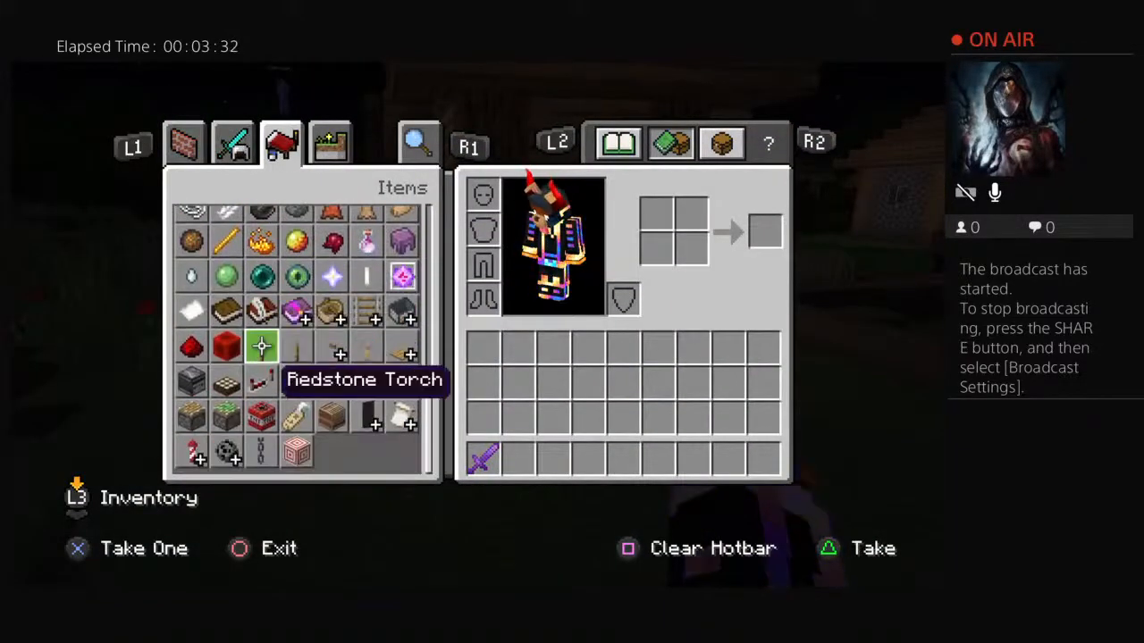
Open the Nature tab and scroll down to the spawn eggs
{"action": "left_click", "coordinate": [329, 143]}
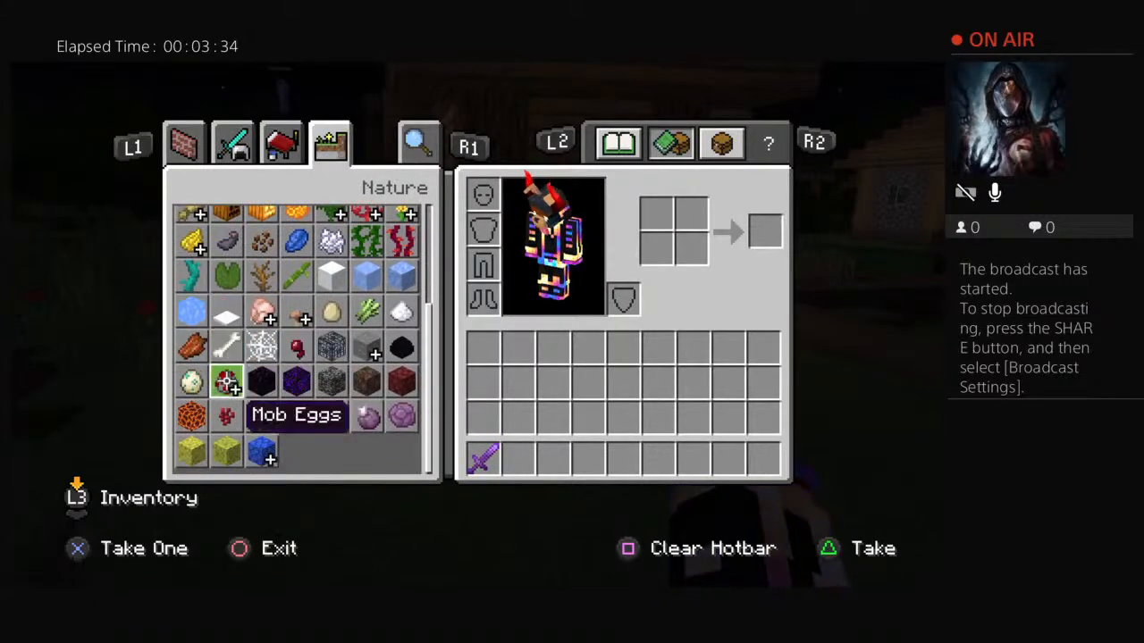
{"action": "scroll", "scroll_direction": "down", "scroll_amount": 3}
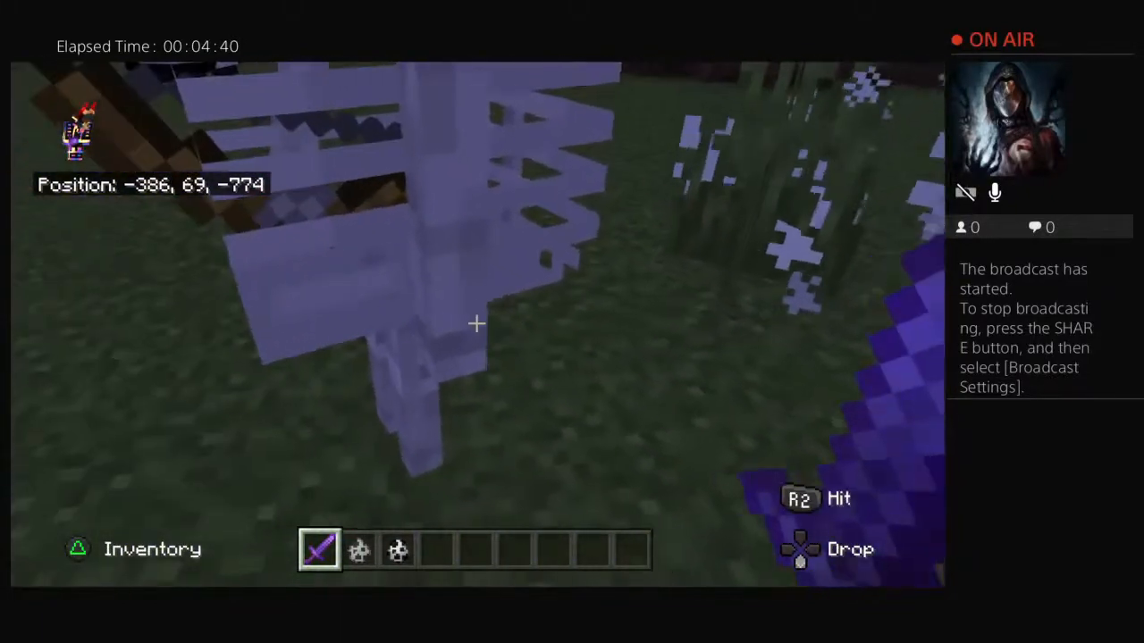
Strike the skeleton, then reopen the inventory to swap the hotbar eggs
{"action": "key", "text": "Options"}
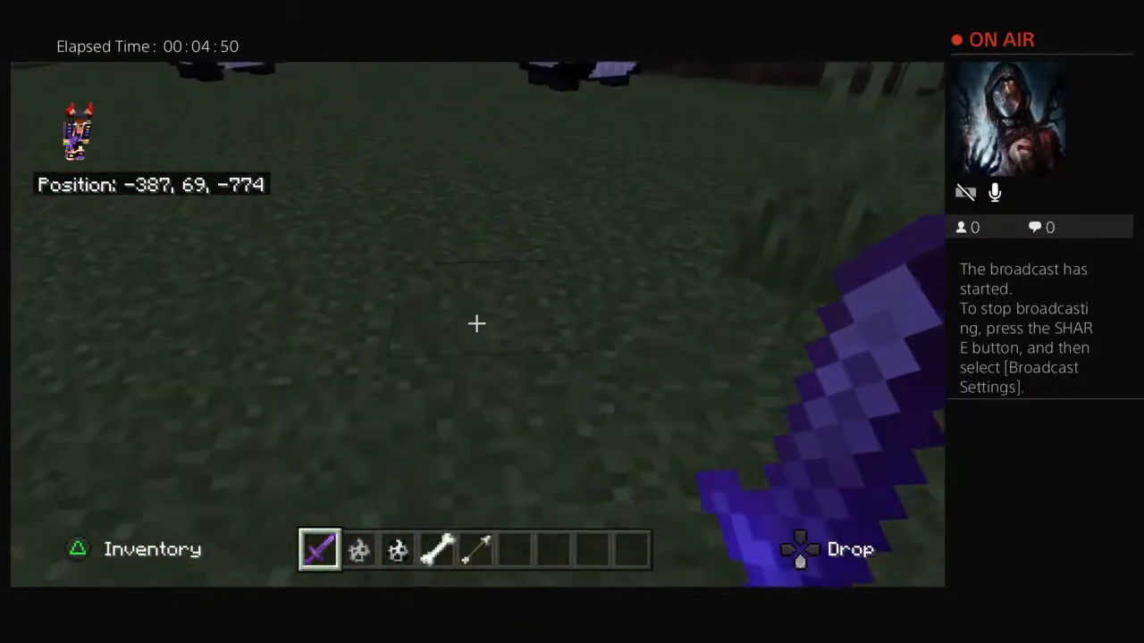
{"action": "left_click", "coordinate": [78, 548]}
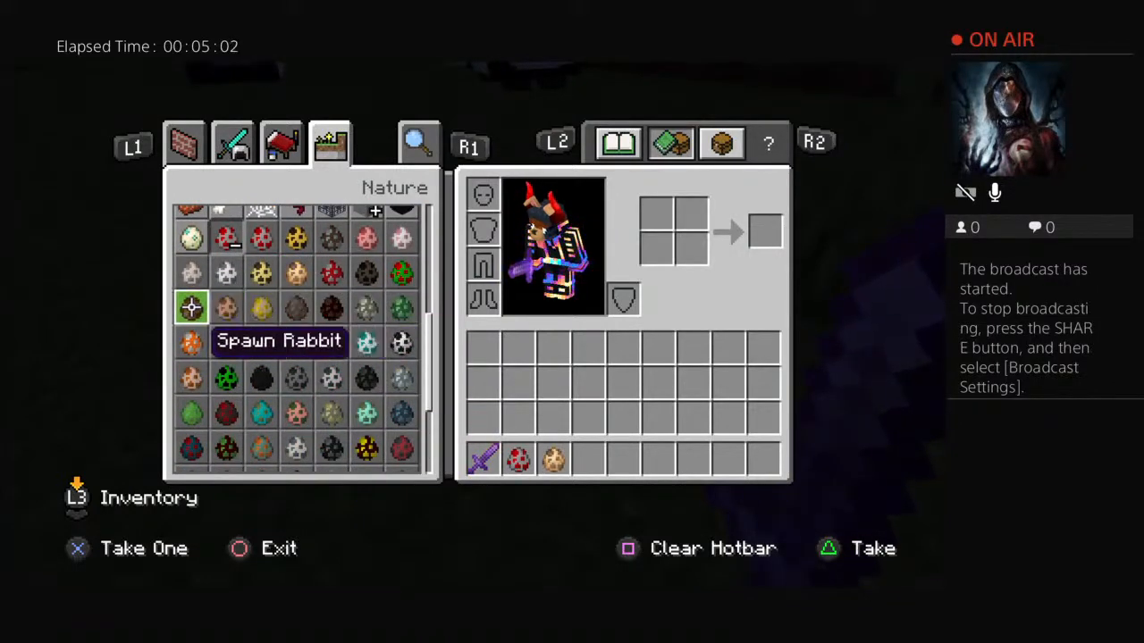
{"action": "mouse_move", "coordinate": [296, 273]}
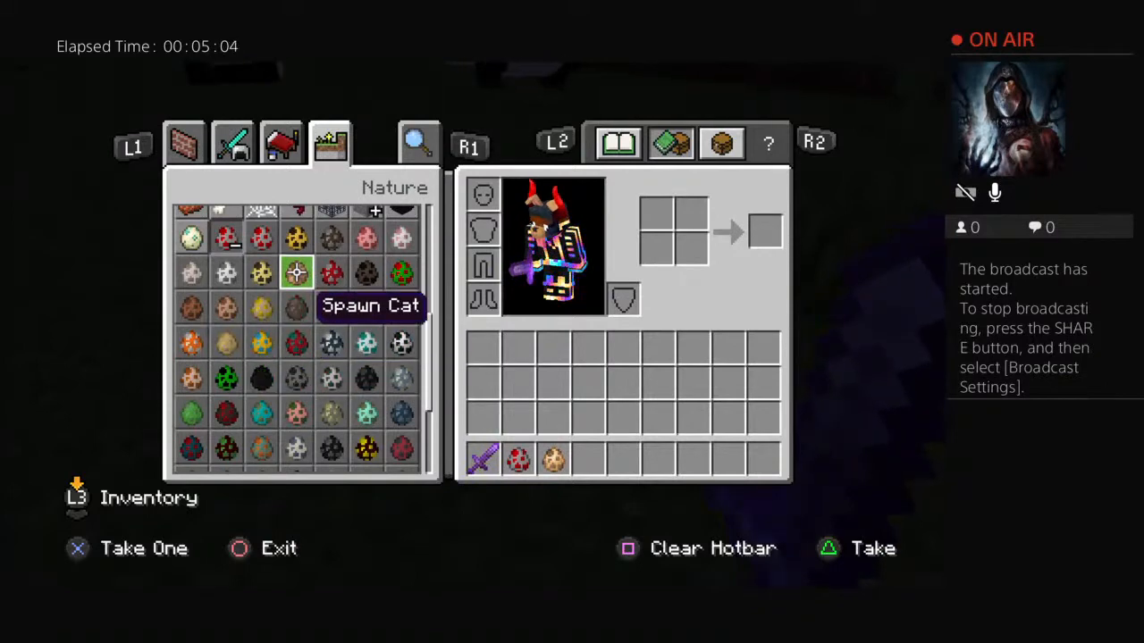
{"action": "mouse_move", "coordinate": [296, 447]}
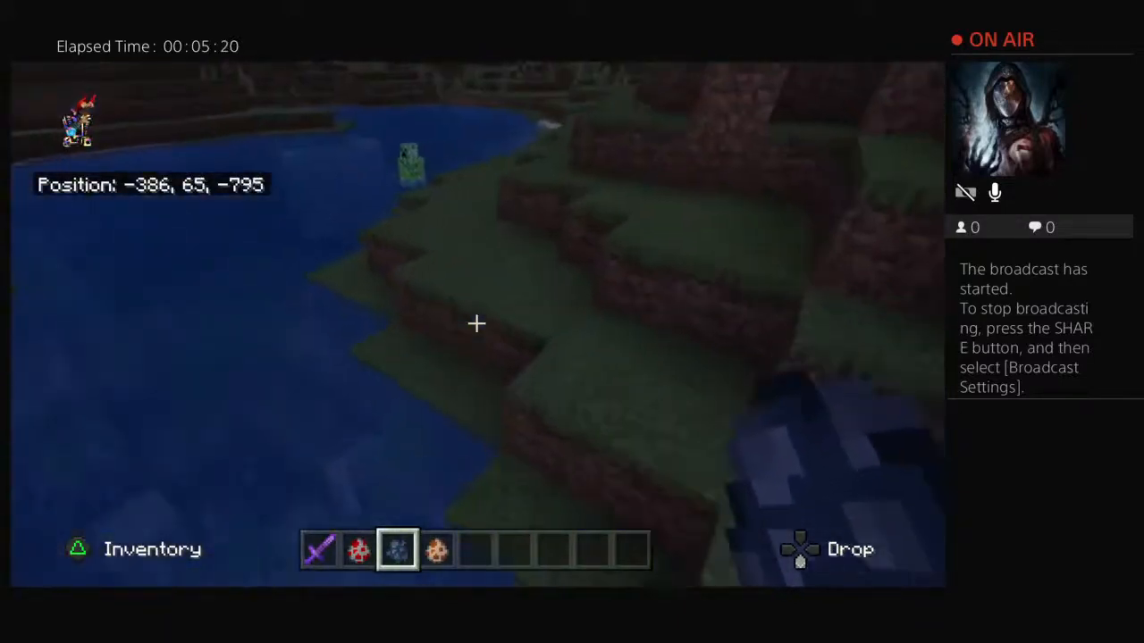
{"action": "mouse_move", "coordinate": [476, 323]}
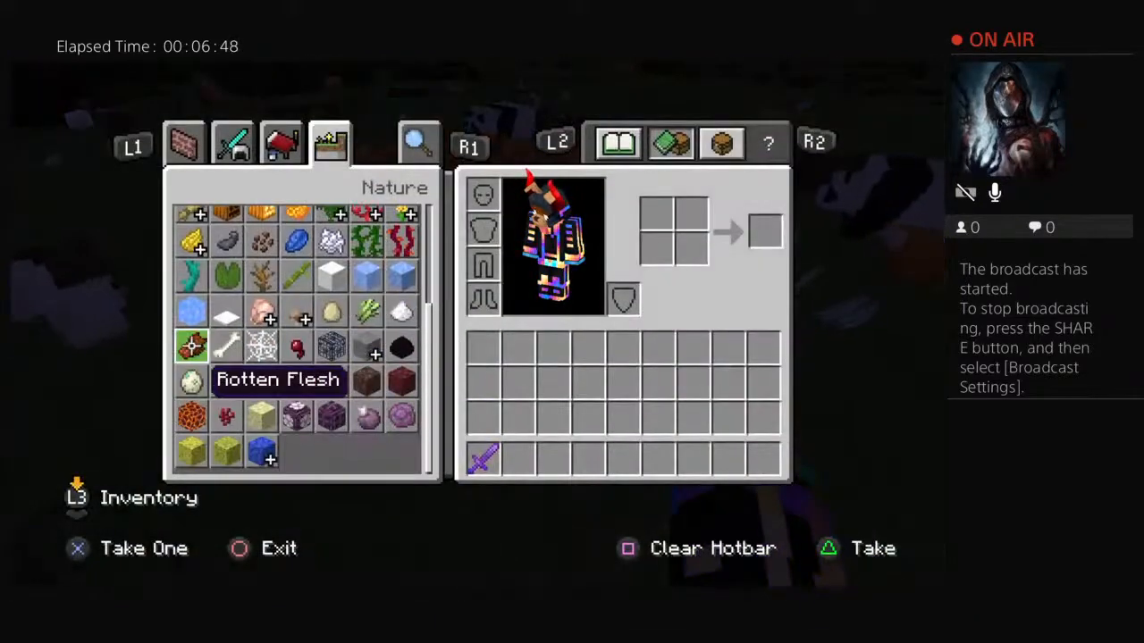
Scroll the Nature tab to find the dark spawn egg
{"action": "scroll", "scroll_direction": "down", "scroll_amount": 3}
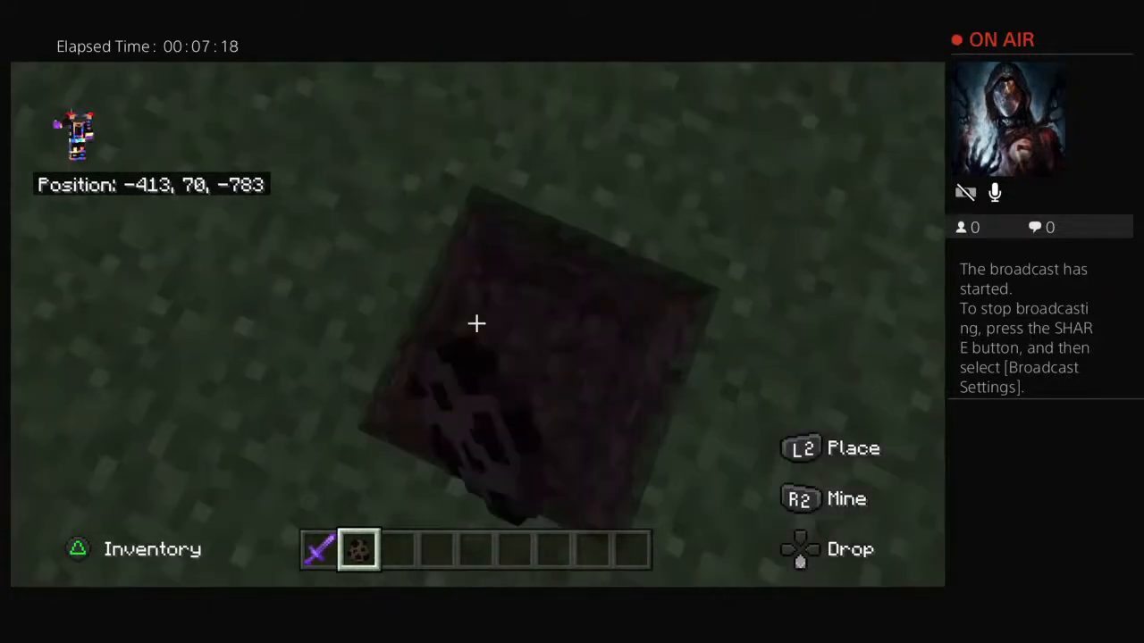
Open the creative inventory on the Items tab holding the redstone torch and repeater
{"action": "left_click", "coordinate": [78, 549]}
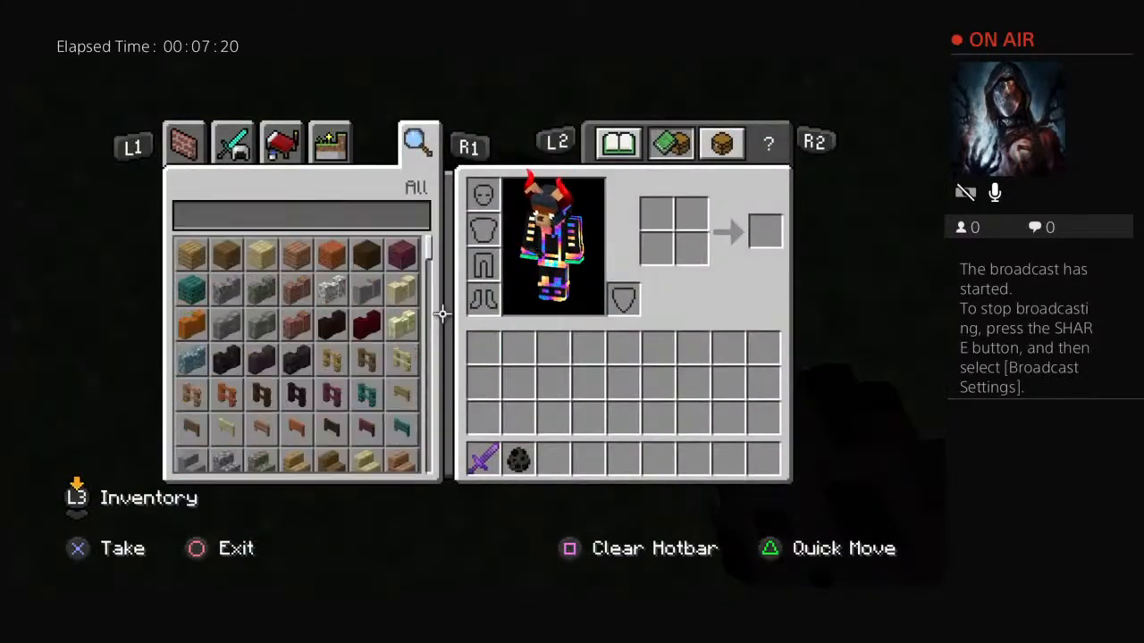
{"action": "left_click", "coordinate": [281, 143]}
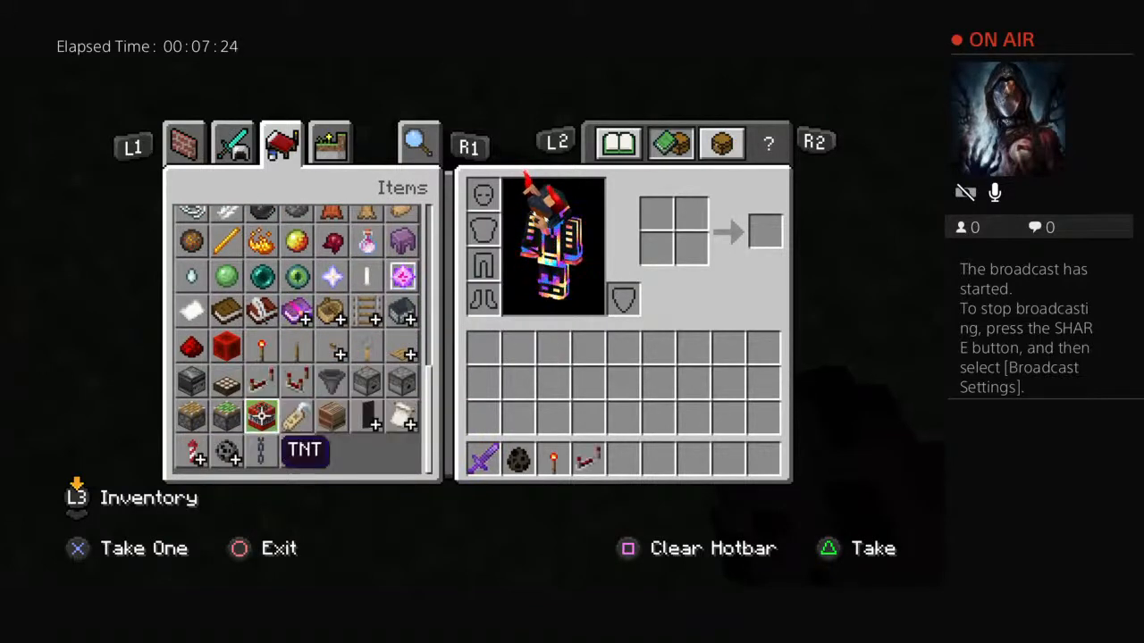
{"action": "mouse_move", "coordinate": [402, 382]}
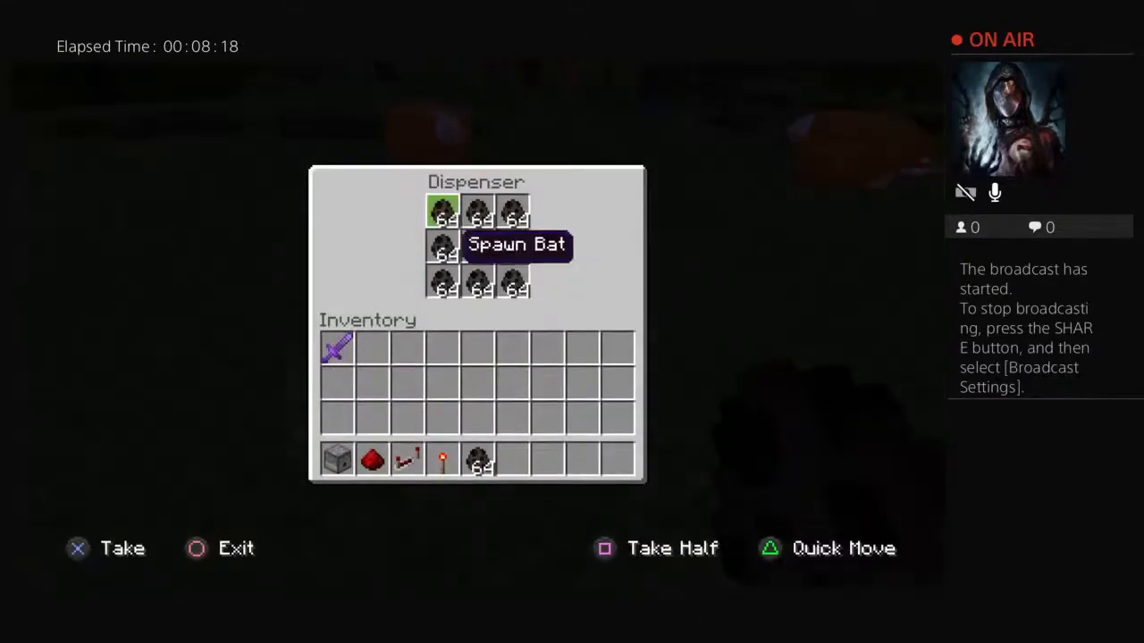
Fill the dispenser's nine slots with stacks of 64 bat spawn eggs
{"action": "left_click", "coordinate": [196, 547]}
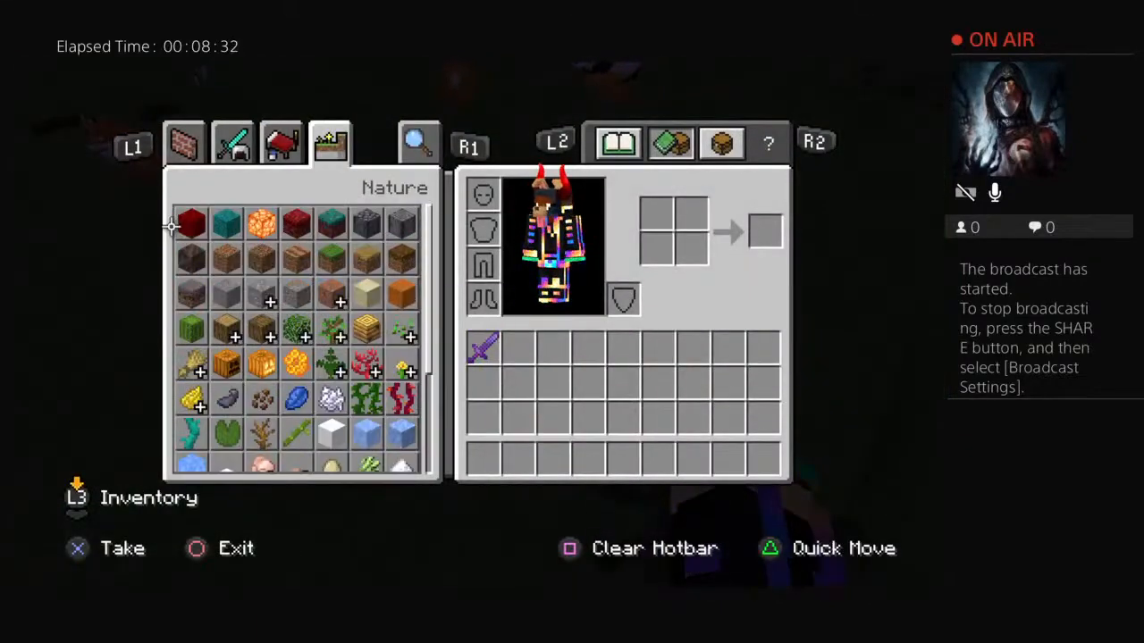
Switch creative inventory categories after moving the sword out of the hotbar
{"action": "left_click", "coordinate": [281, 143]}
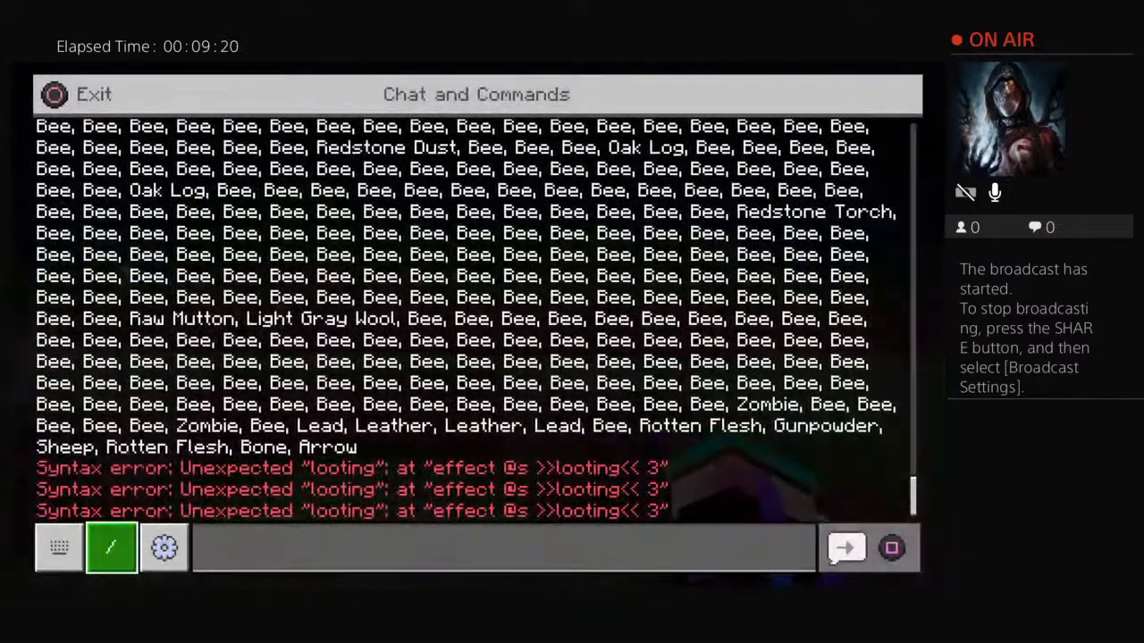
Teleport the second player to the first player with /tp
{"action": "type", "text": "/tp"}
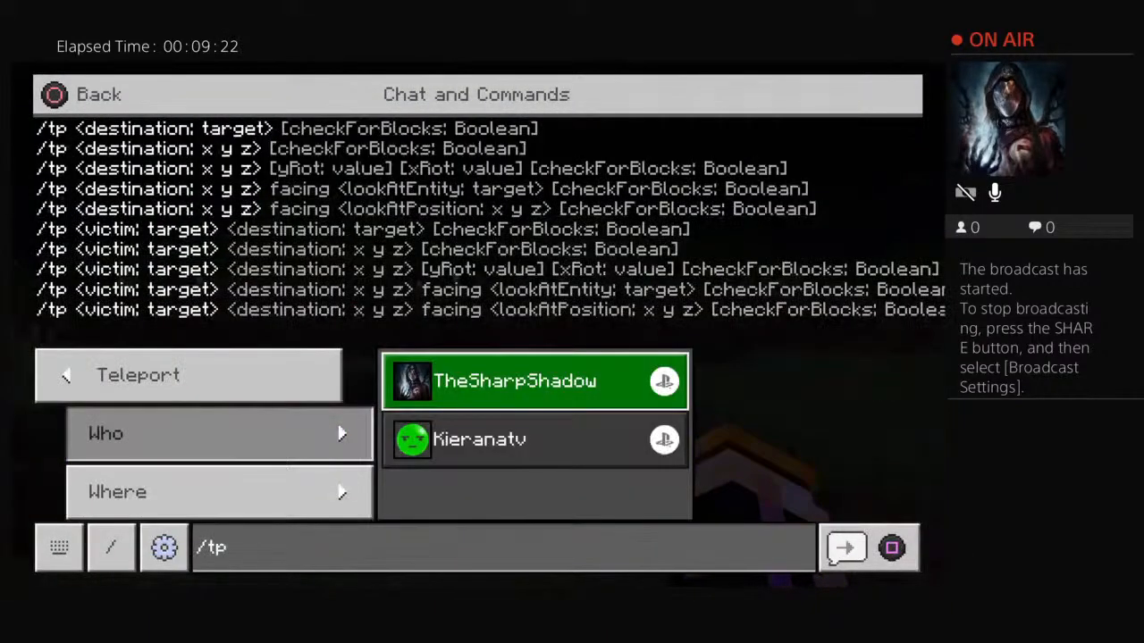
{"action": "left_click", "coordinate": [533, 439]}
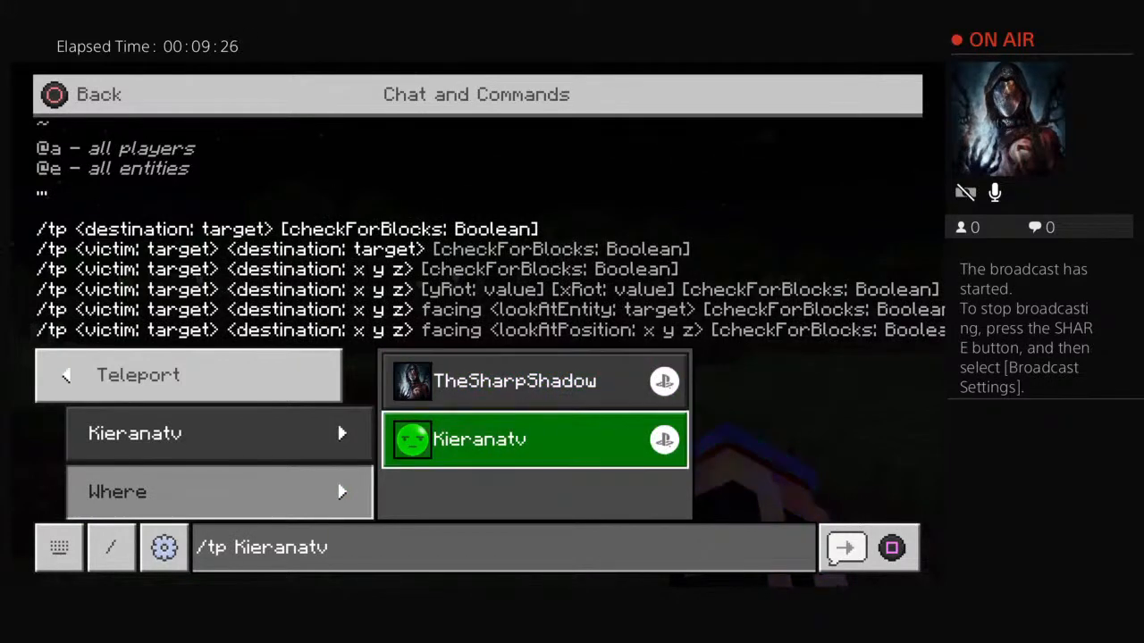
{"action": "left_click", "coordinate": [846, 548]}
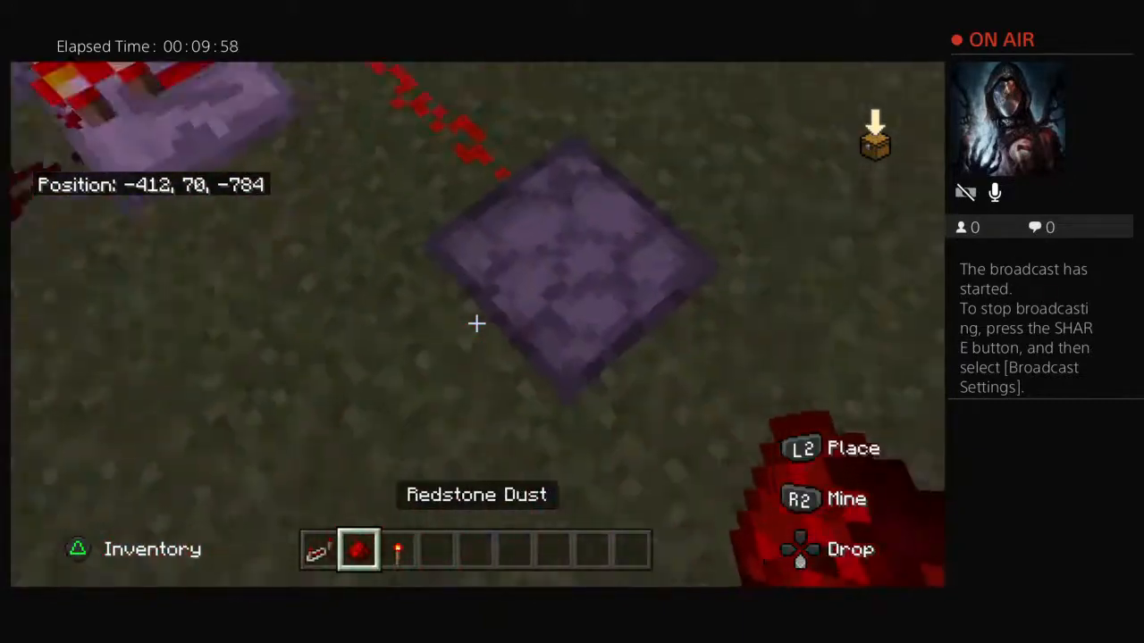
{"action": "mouse_move", "coordinate": [477, 323]}
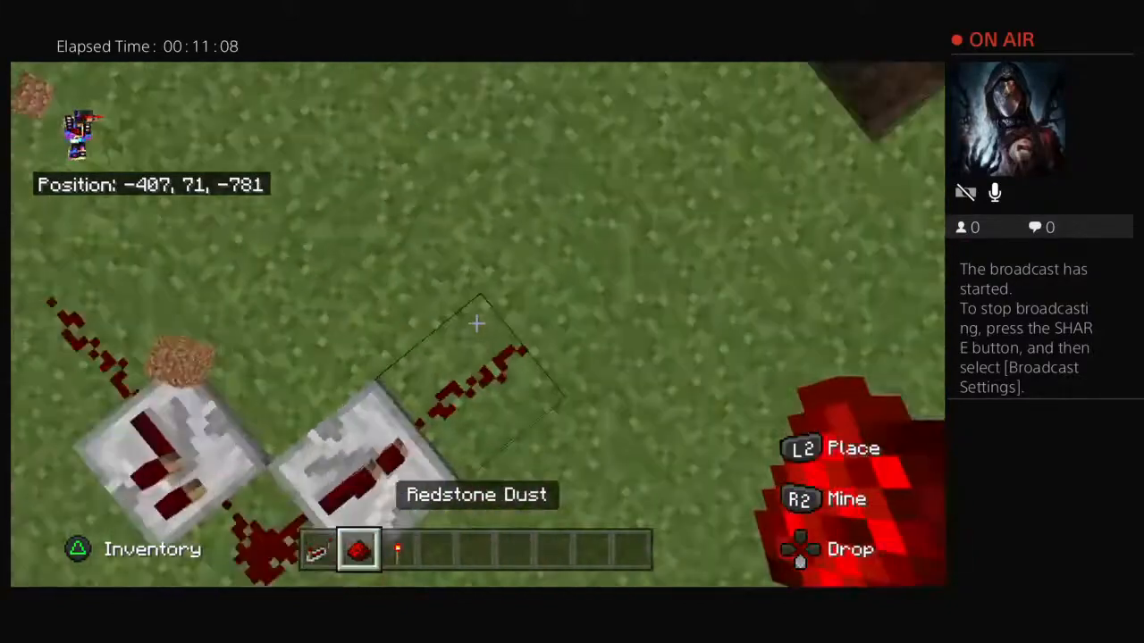
Lay redstone dust from the repeater loops to the central grey block
{"action": "key", "text": "w"}
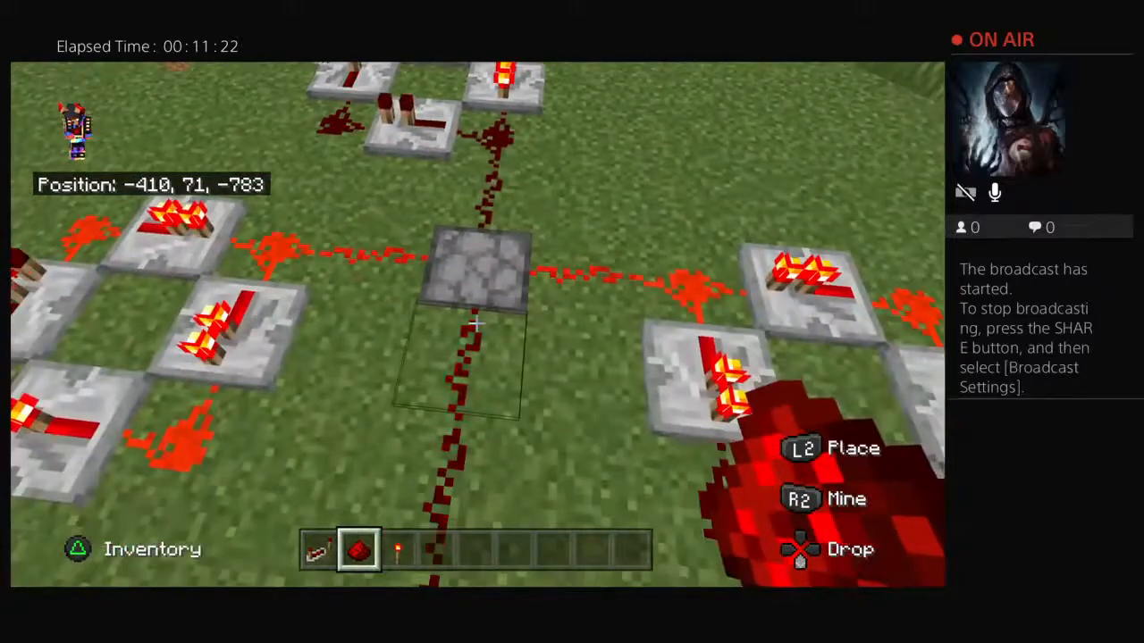
{"action": "left_click", "coordinate": [489, 322]}
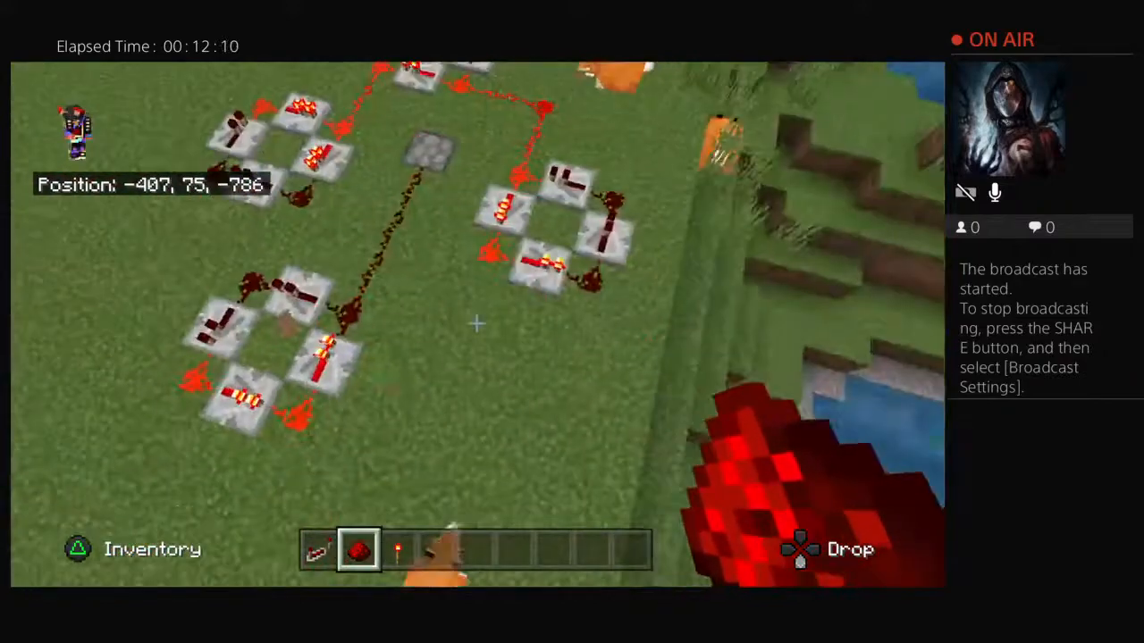
{"action": "mouse_move", "coordinate": [476, 323]}
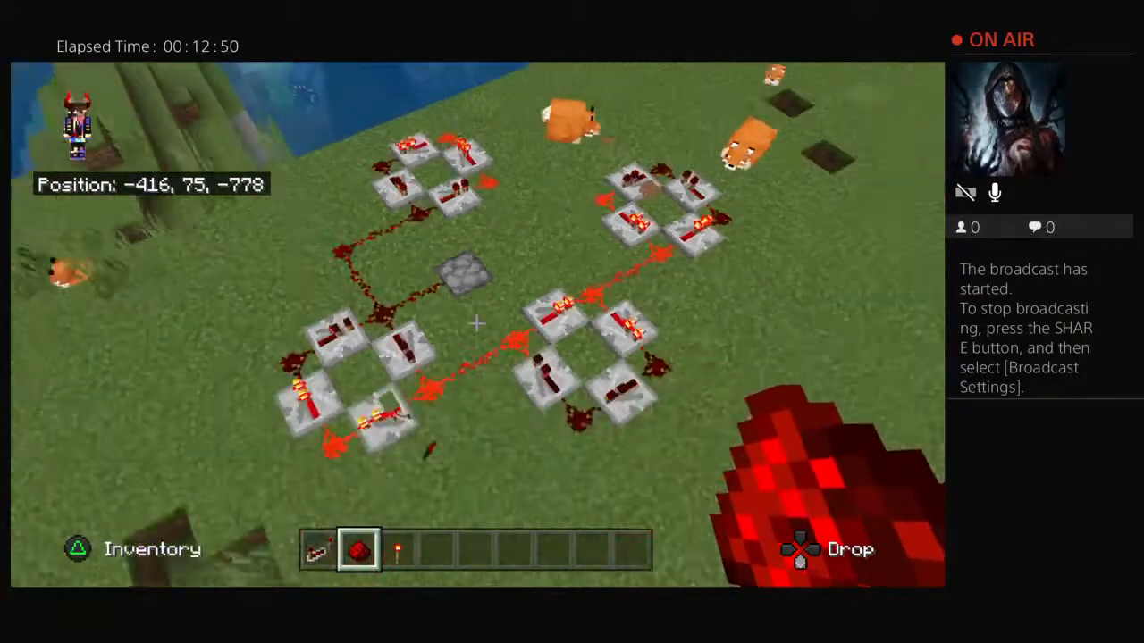
{"action": "mouse_move", "coordinate": [477, 323]}
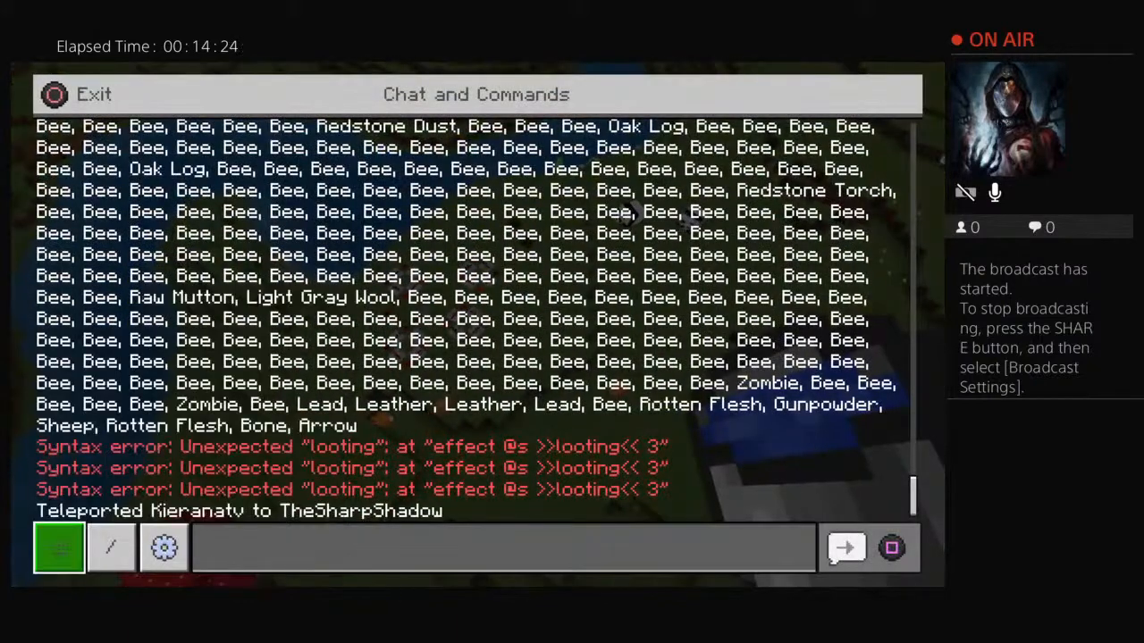
Switch Chat and Commands to slash command entry
{"action": "left_click", "coordinate": [111, 547]}
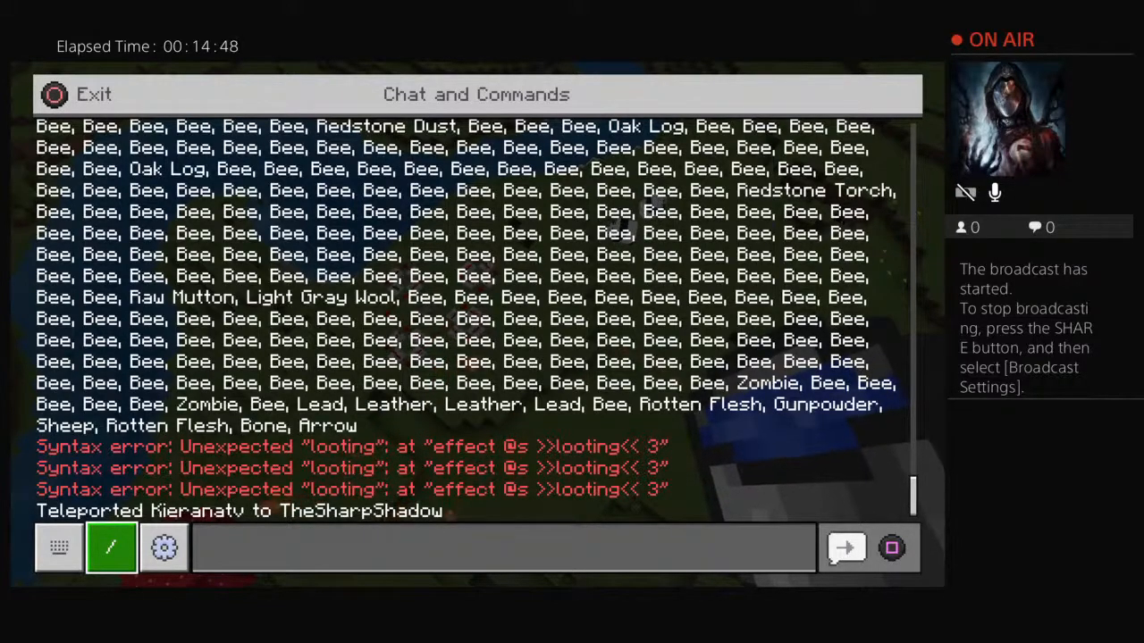
{"action": "left_click", "coordinate": [81, 93]}
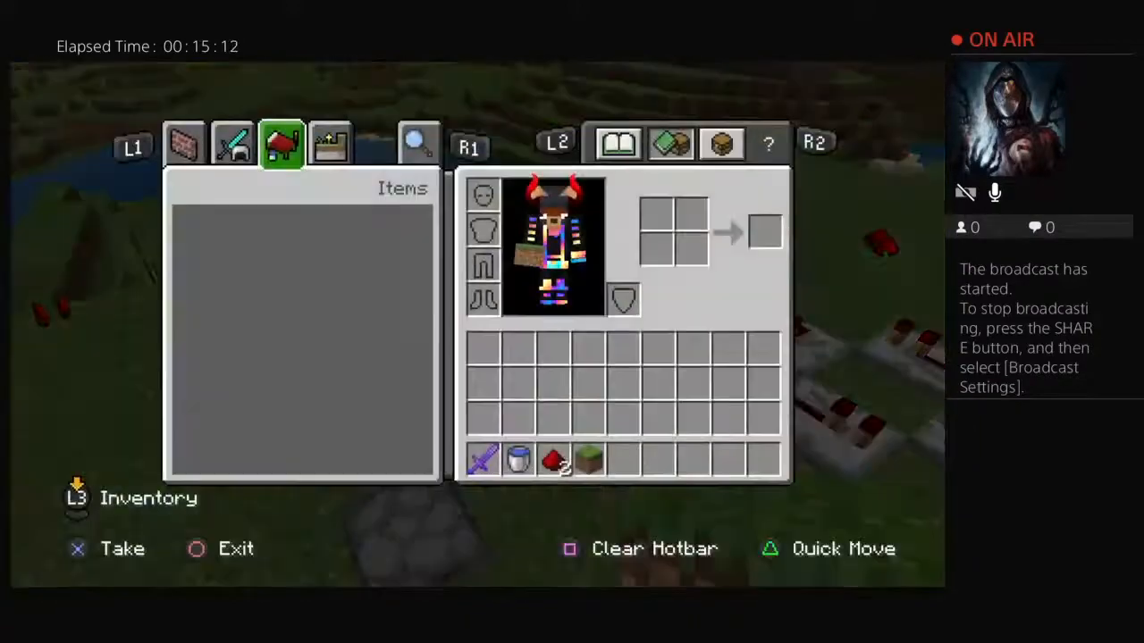
Leave chat and bring up the creative inventory
{"action": "key", "text": "circle"}
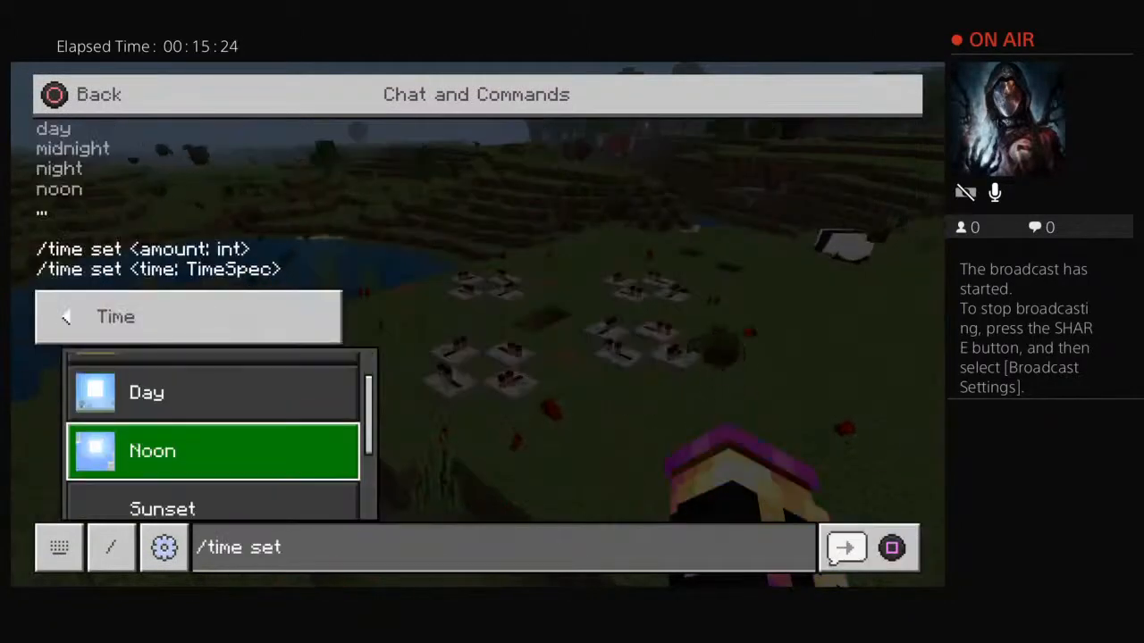
Send the /time set 690000 command to make it night
{"action": "left_click", "coordinate": [843, 547]}
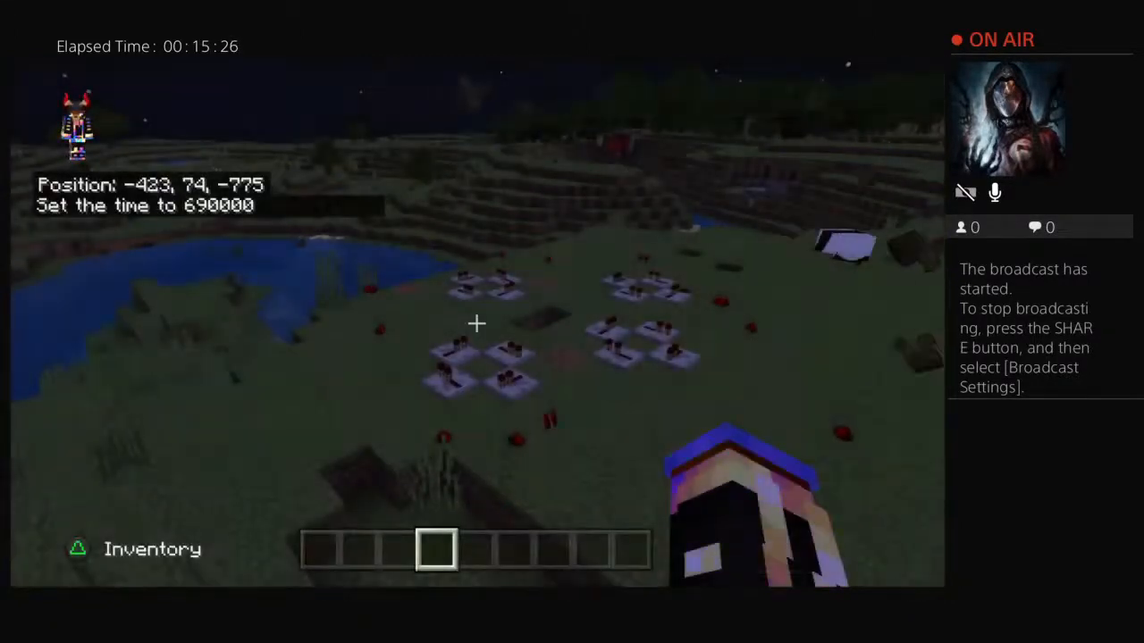